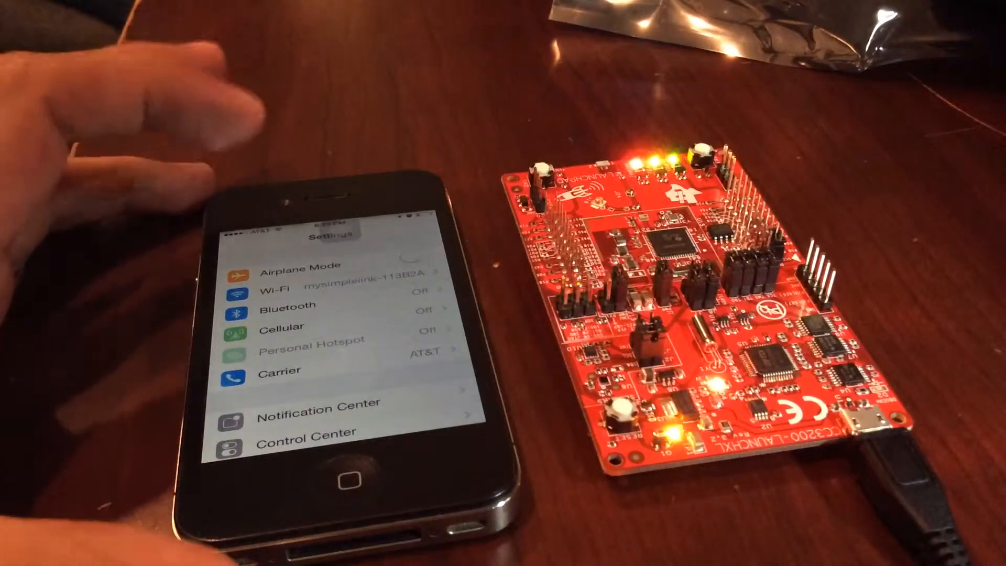
- Join the mysimplelink Wi-Fi network and reach the LaunchPad's demos page in Safari
{"action": "left_click", "coordinate": [290, 285]}
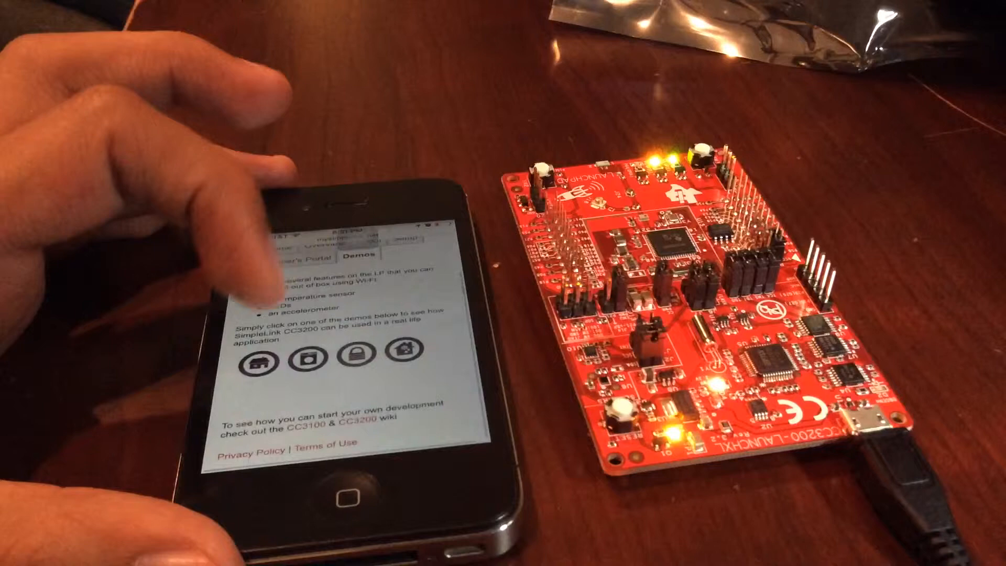
- Switch the Home Automation demo on to blink the red LED, then back off
{"action": "left_click", "coordinate": [269, 365]}
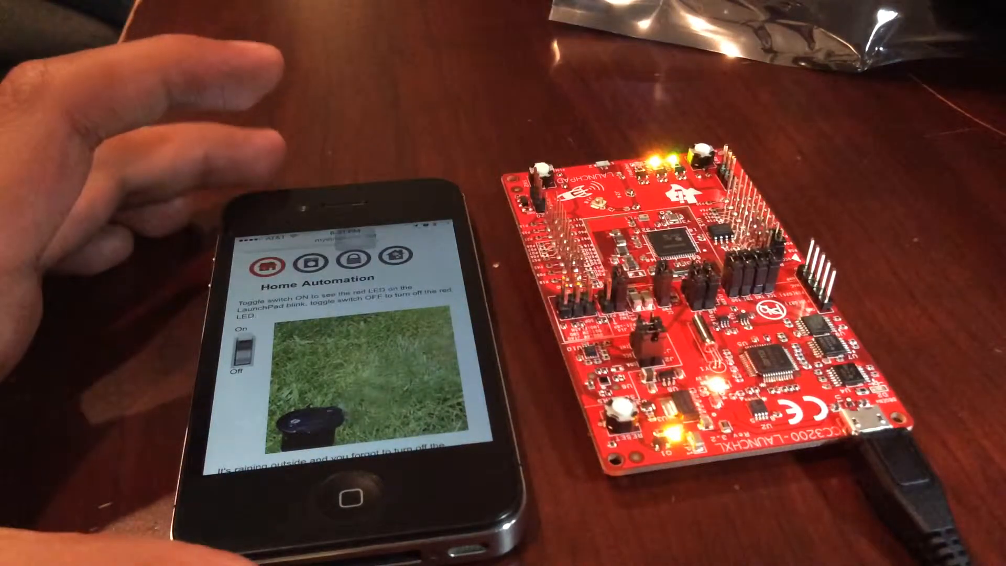
{"action": "left_click", "coordinate": [242, 350]}
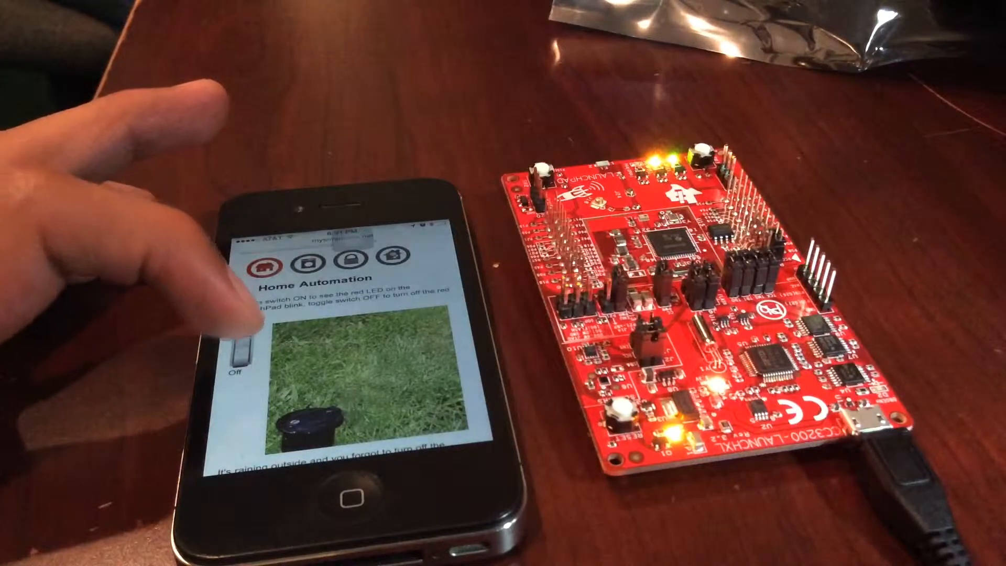
{"action": "left_click", "coordinate": [241, 344]}
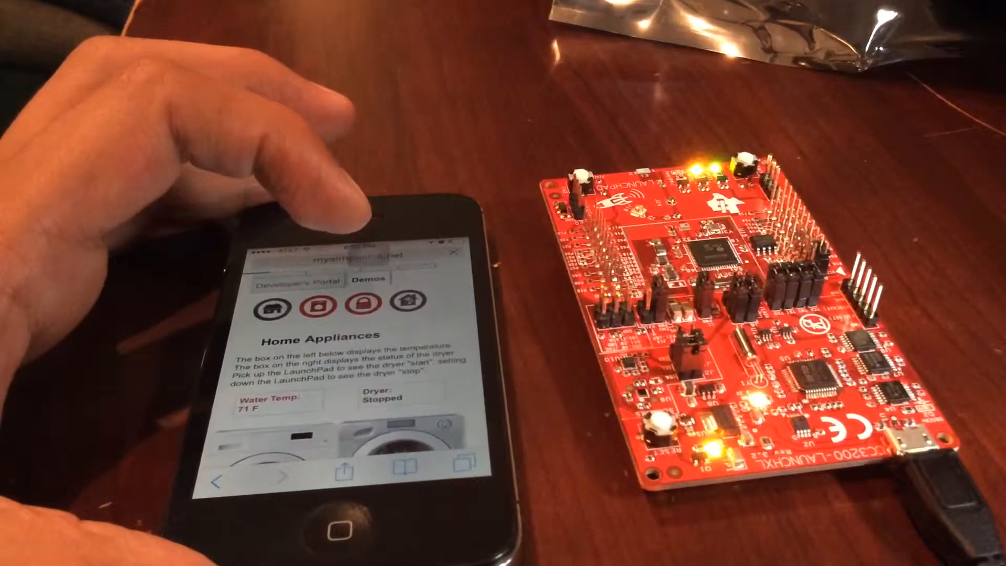
- Enter the Safety and Security demo showing its alarm system switch off
{"action": "left_click", "coordinate": [350, 304]}
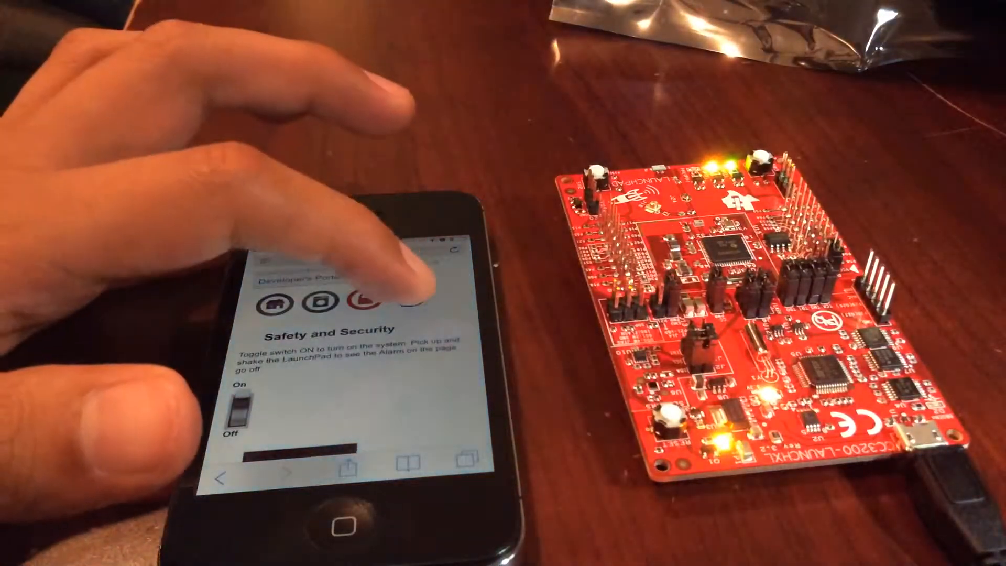
- Raise the Smart Energy desired temperature step by step from 50 to 76 F
{"action": "left_click", "coordinate": [424, 302]}
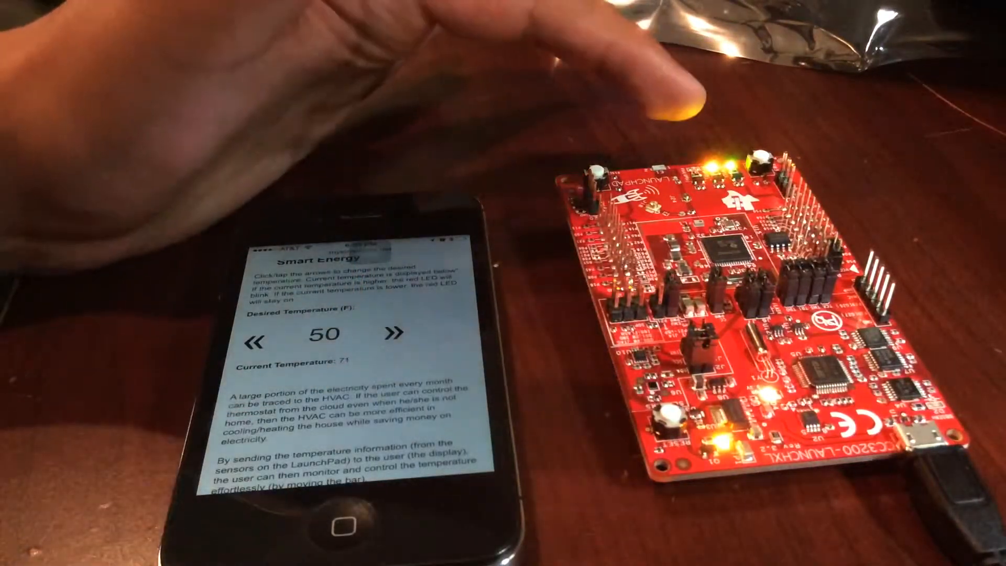
{"action": "left_click", "coordinate": [392, 335]}
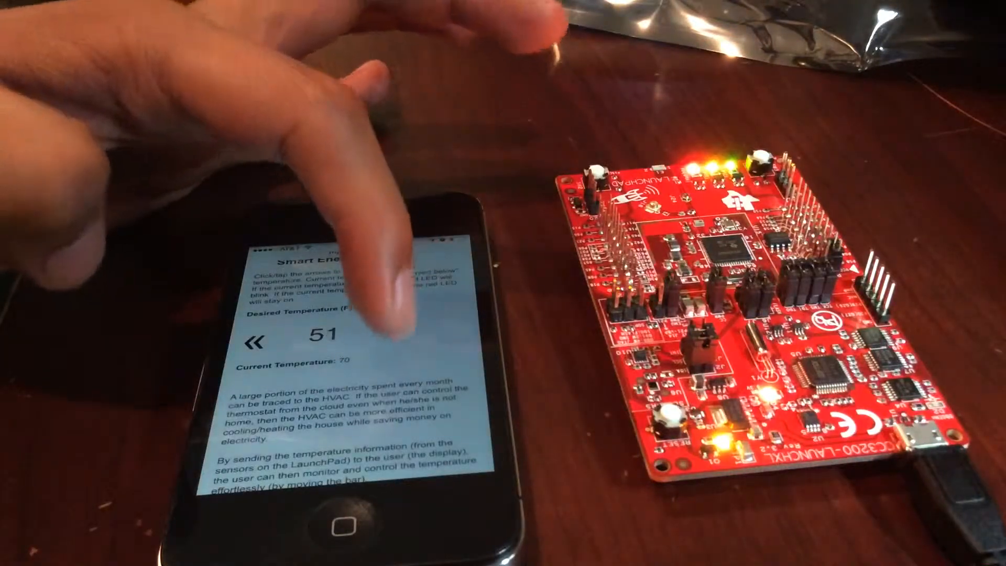
{"action": "left_click", "coordinate": [395, 333]}
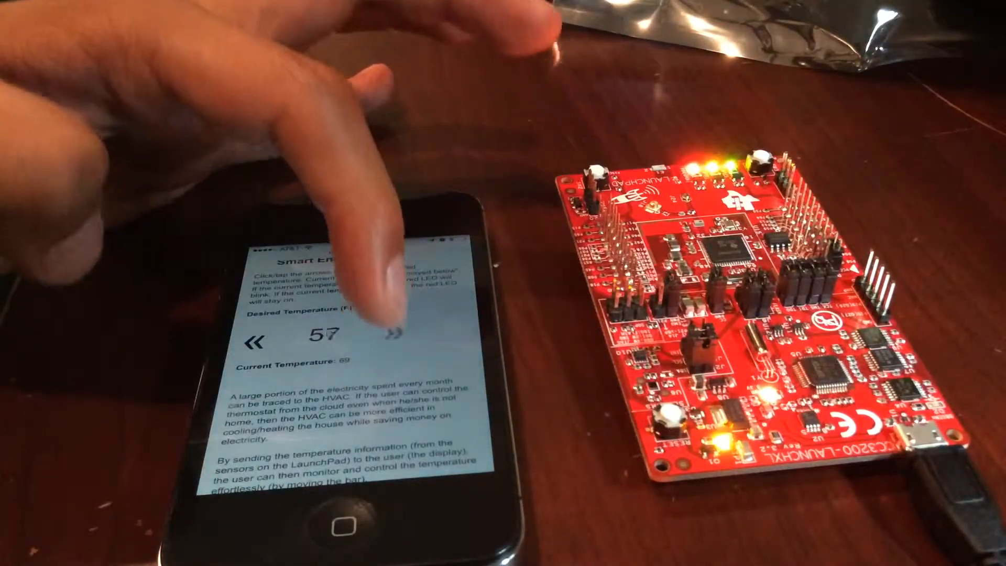
{"action": "left_click", "coordinate": [395, 332]}
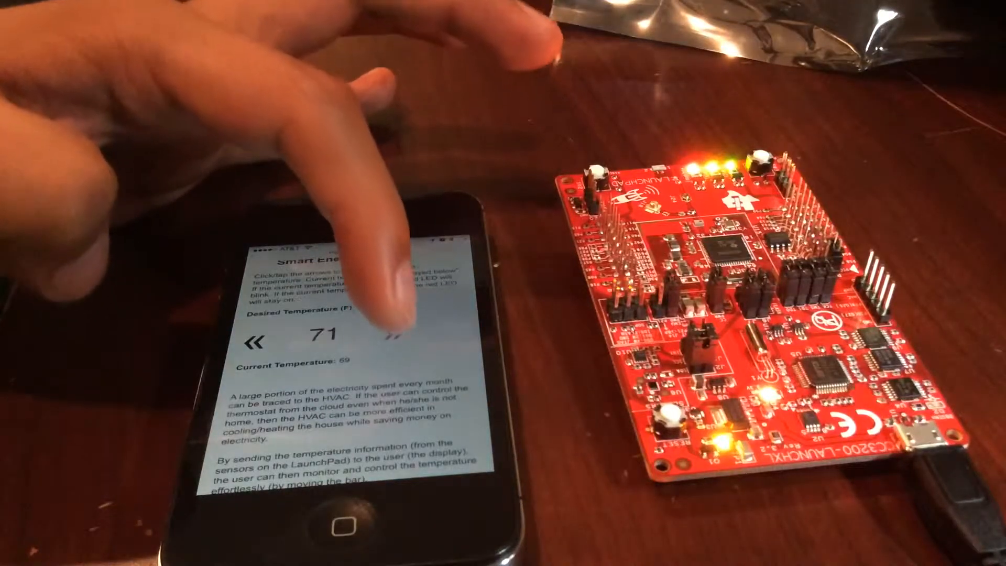
{"action": "left_click", "coordinate": [391, 333]}
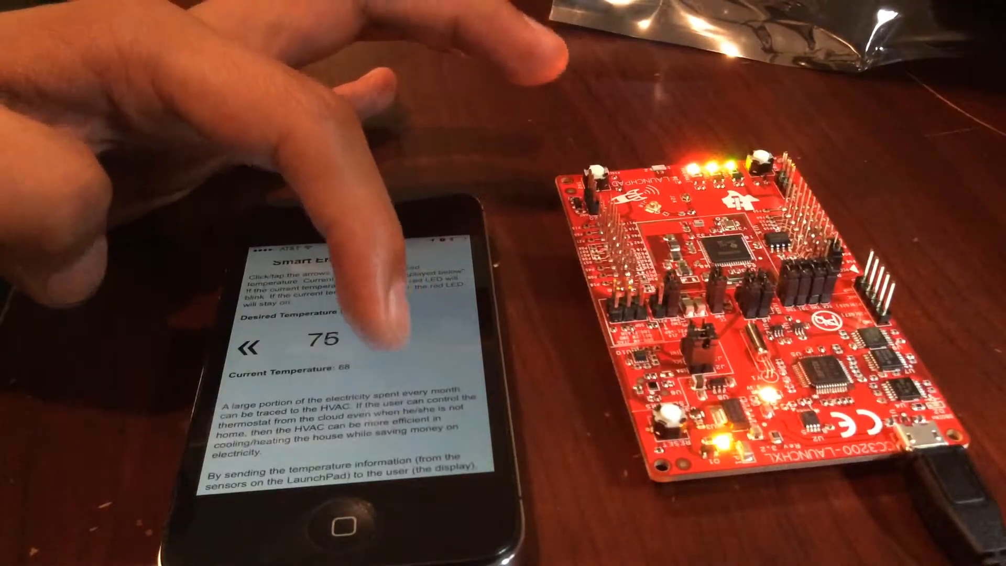
{"action": "left_click", "coordinate": [395, 338]}
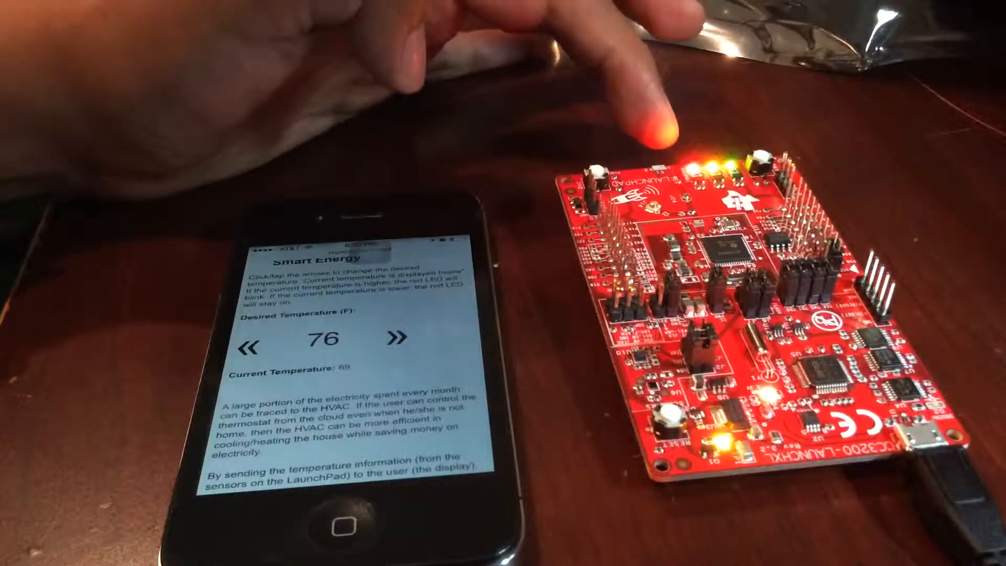